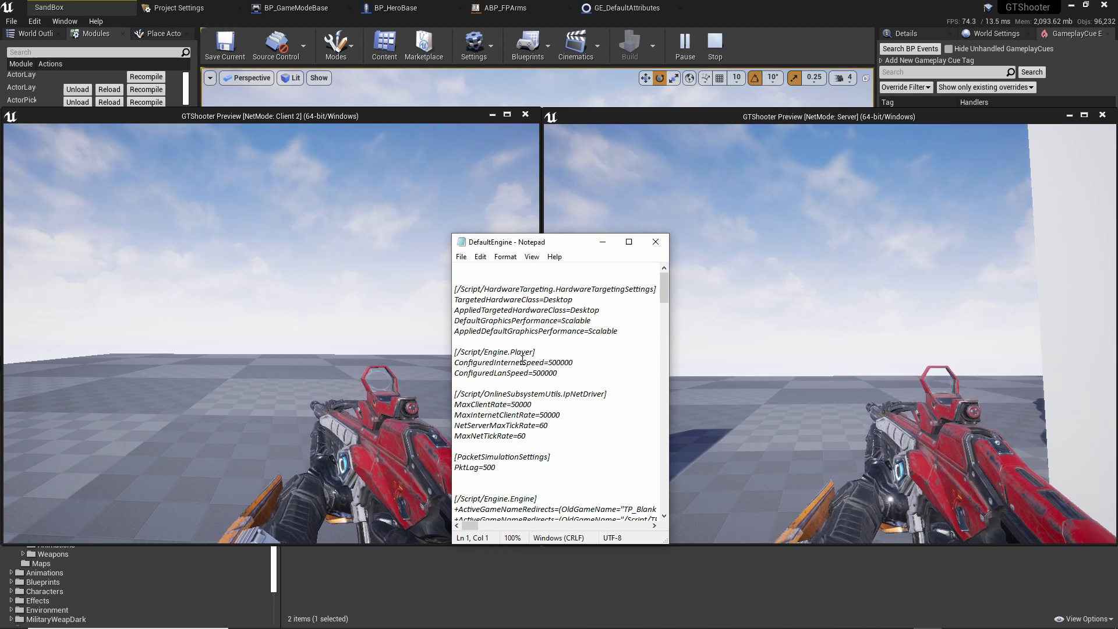
# Step: Inspect the PktLag=500 value and the two tick rate lines in the engine config file
pyautogui.scroll(-3)
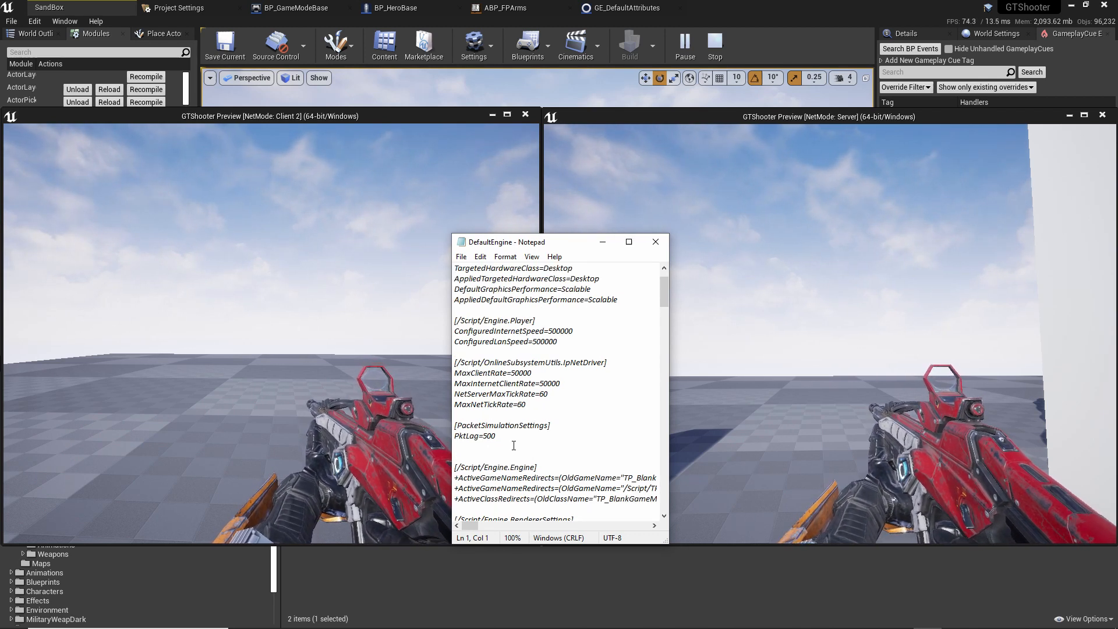
pyautogui.click(500, 452)
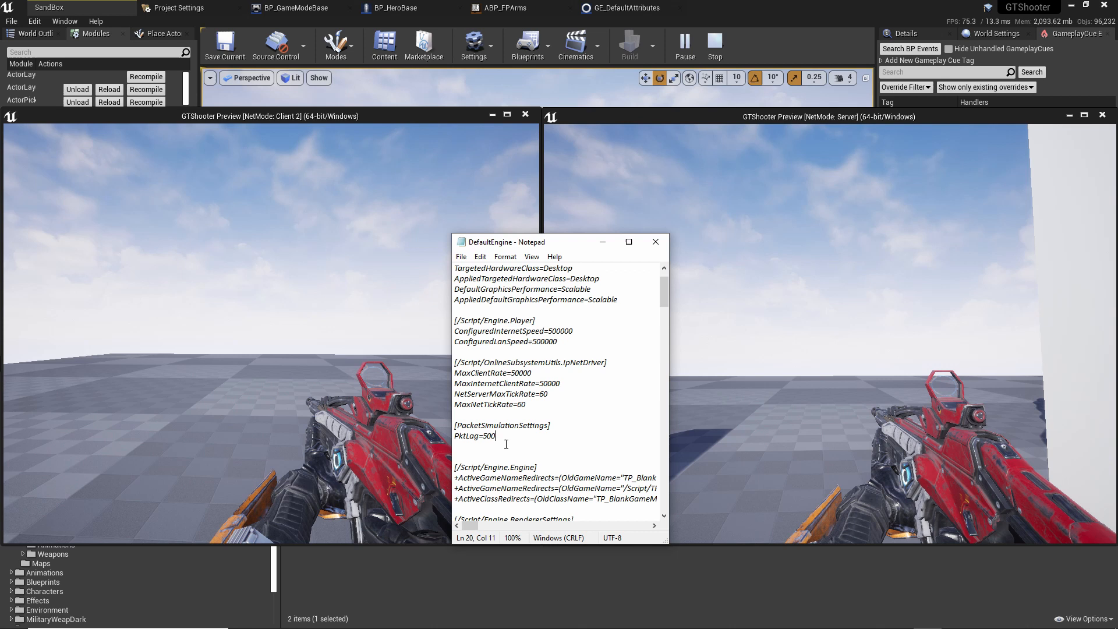
pyautogui.moveTo(454, 425); pyautogui.dragTo(495, 436)
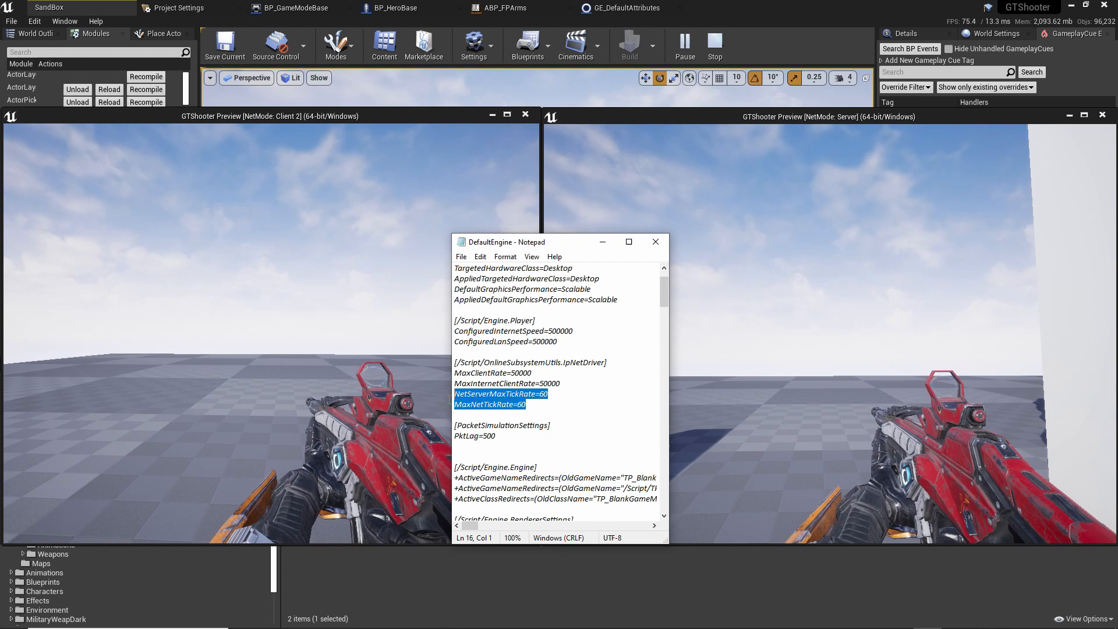
pyautogui.click(554, 415)
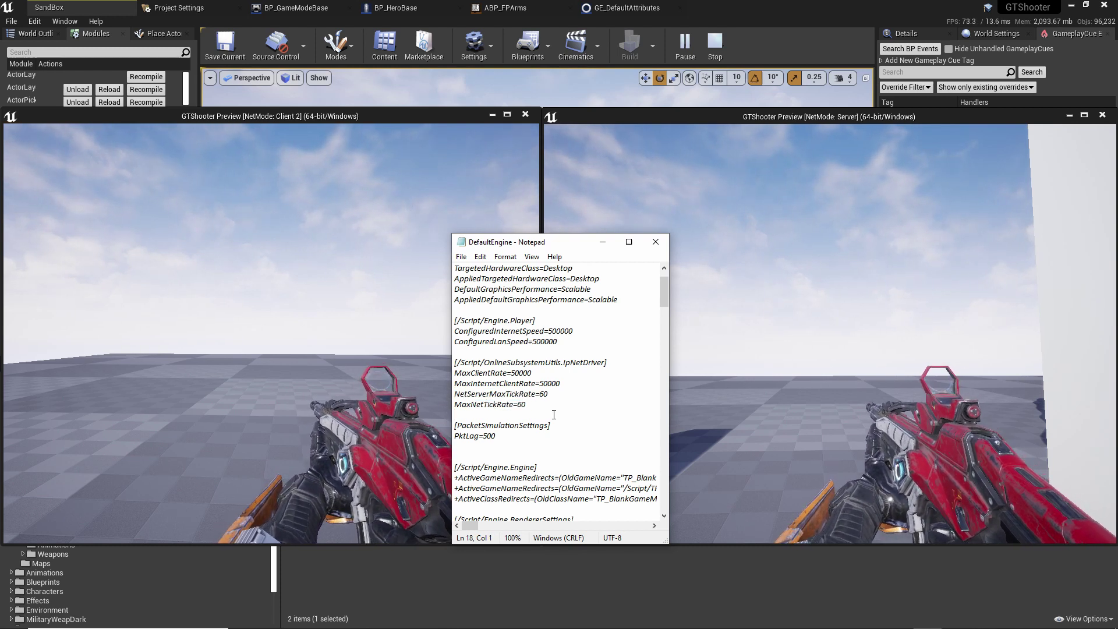
pyautogui.moveTo(457, 393); pyautogui.dragTo(527, 404)
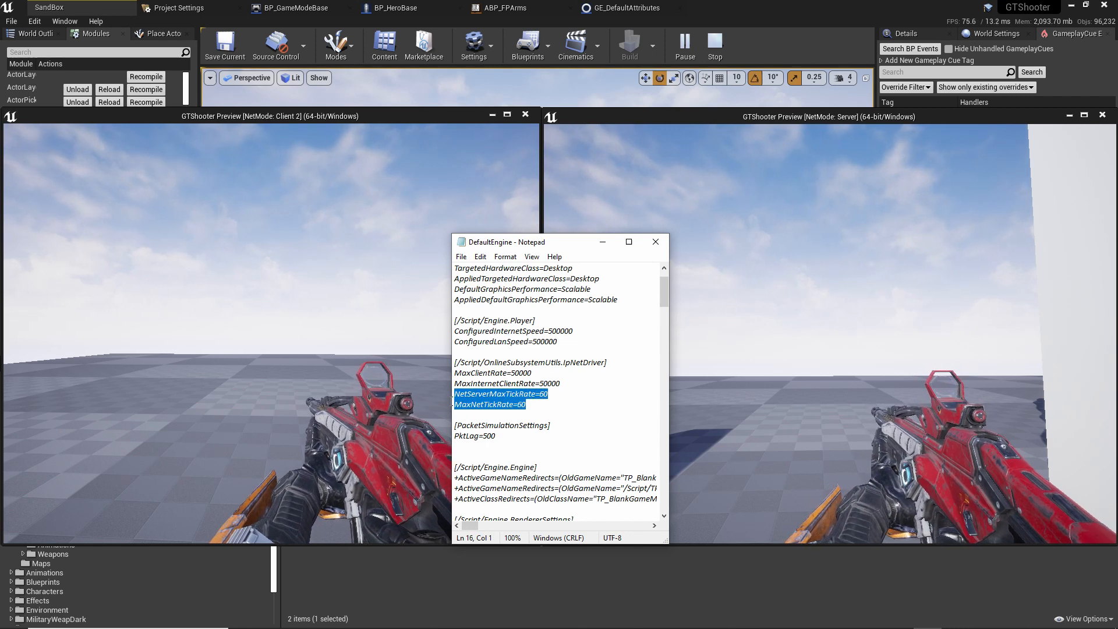
pyautogui.click(518, 438)
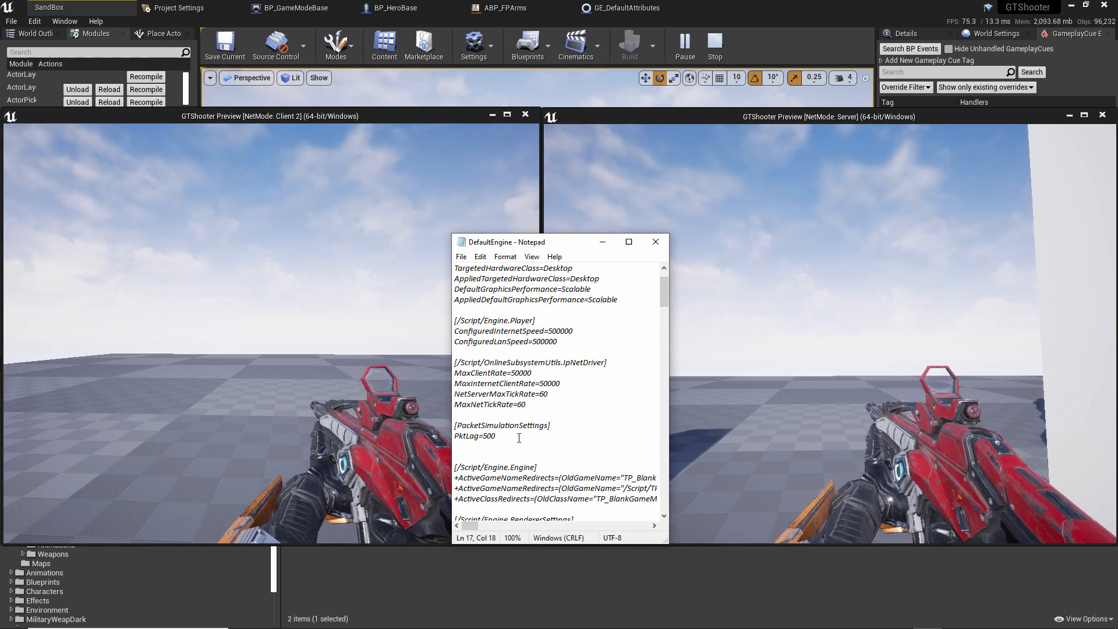
# Step: Reselect the tick rate lines, close the config file, and enter p.NetShowCorrections 1 in the server console
pyautogui.moveTo(454, 425); pyautogui.dragTo(496, 436)
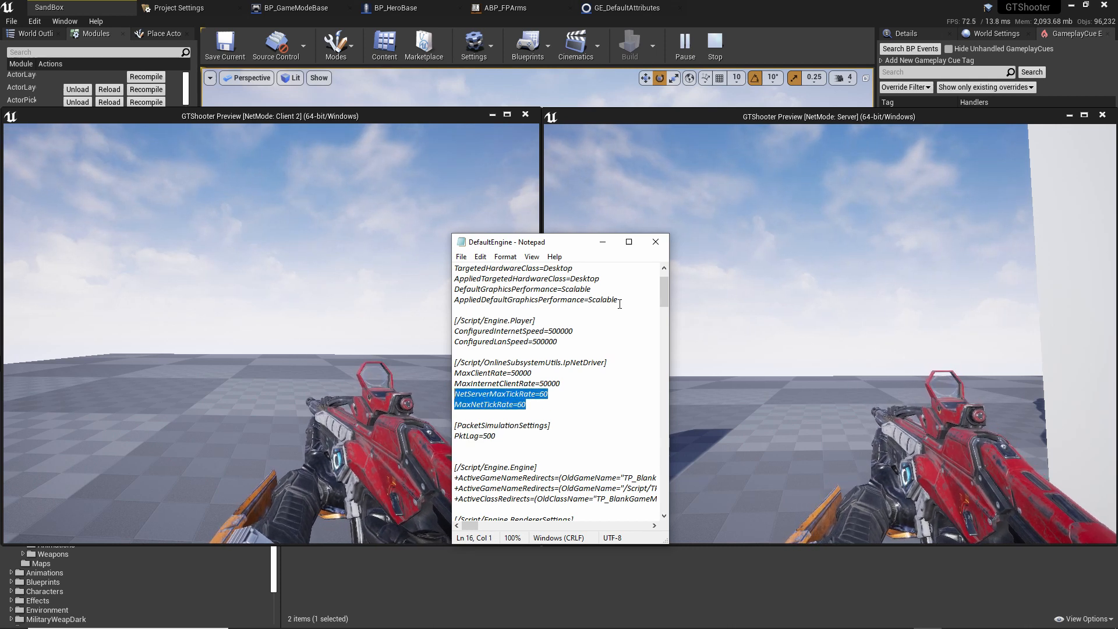
pyautogui.moveTo(655, 241)
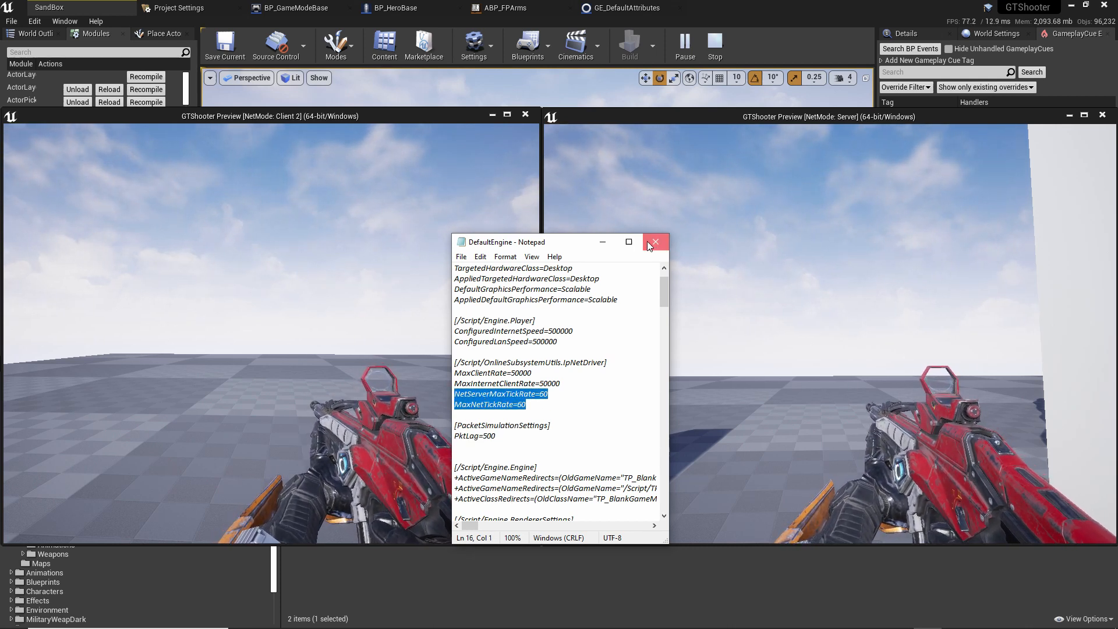
pyautogui.click(655, 242)
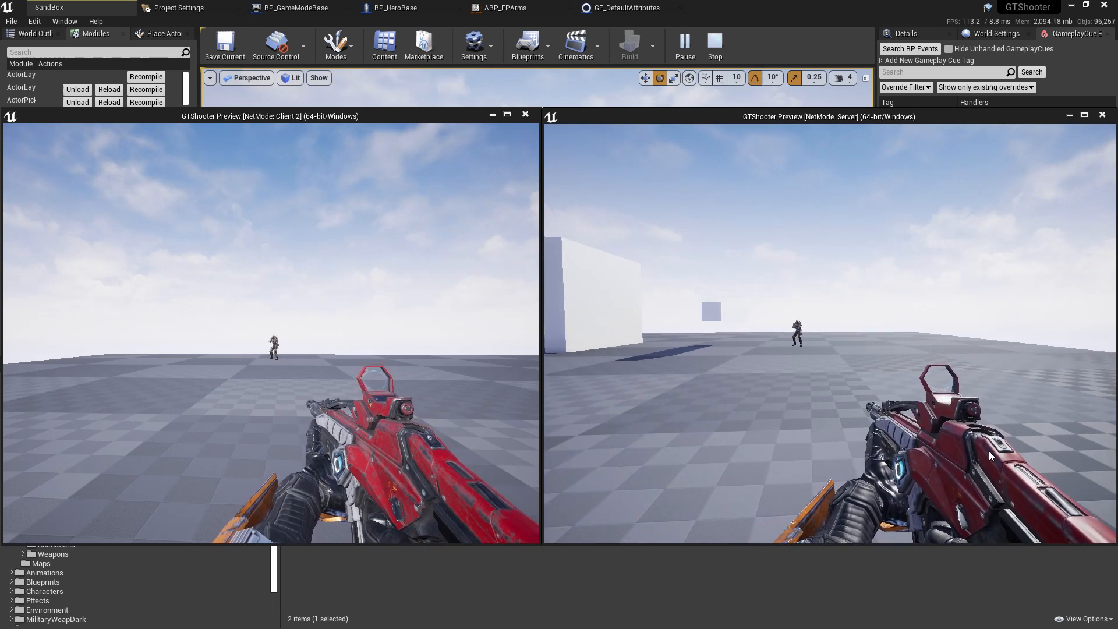
pyautogui.write('p.NetShowCorrections 1')
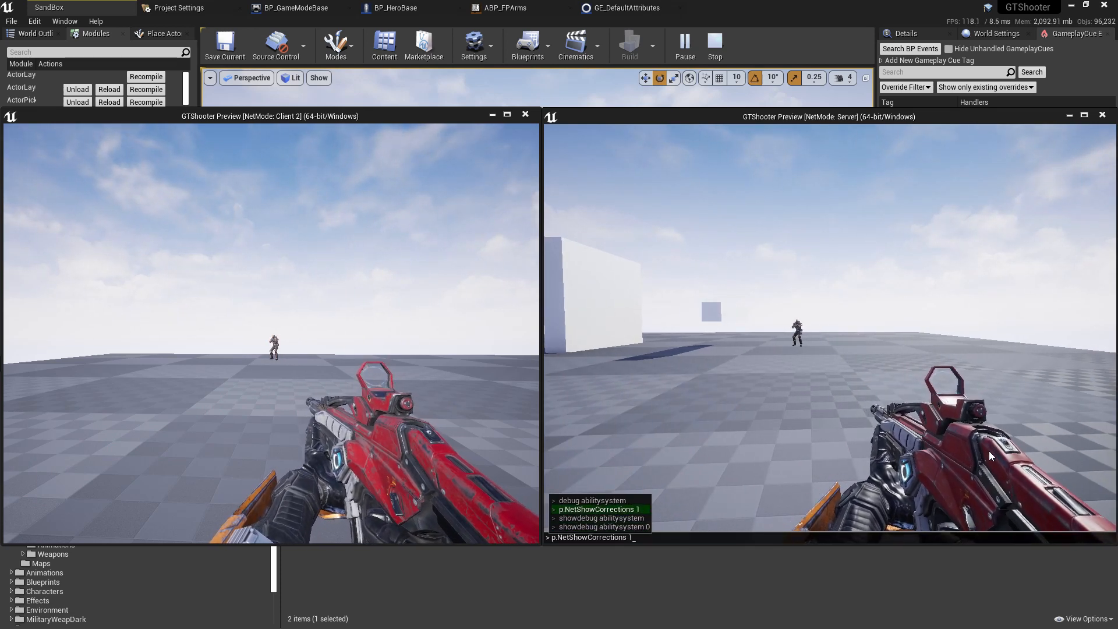